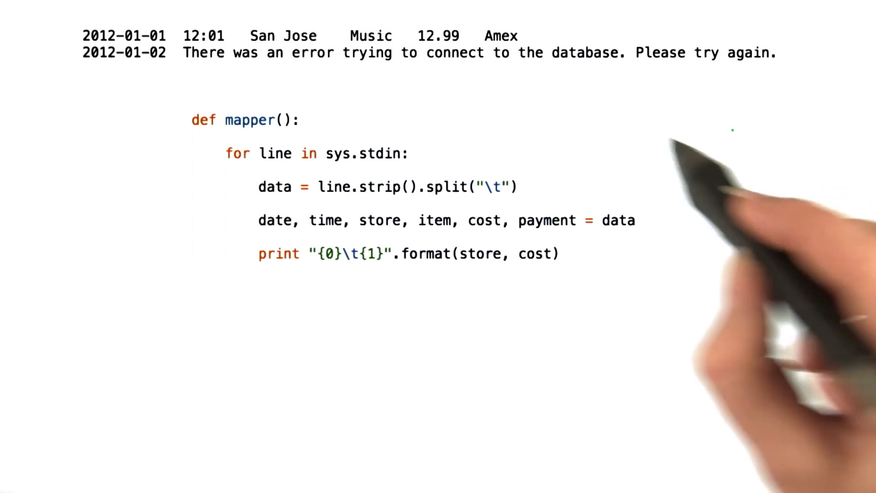
{"action": "left_click_drag", "start_coordinate": [190, 78], "coordinate": [715, 78]}
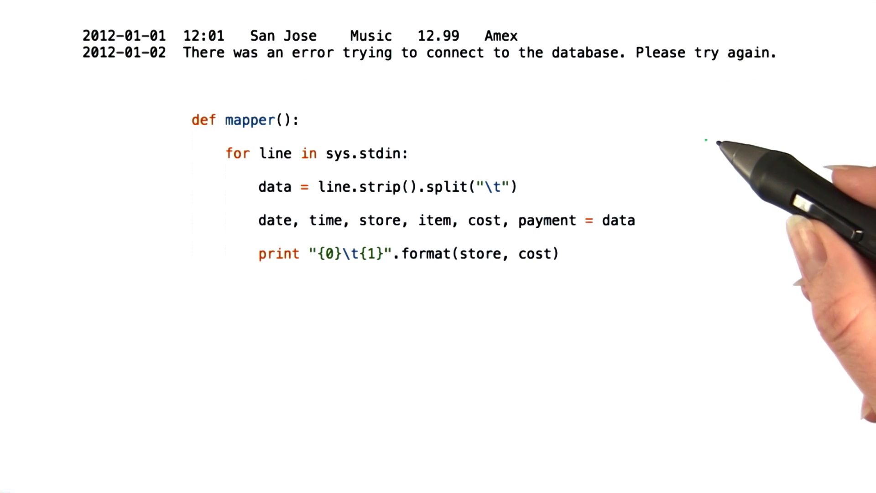
{"action": "mouse_move", "coordinate": [726, 157]}
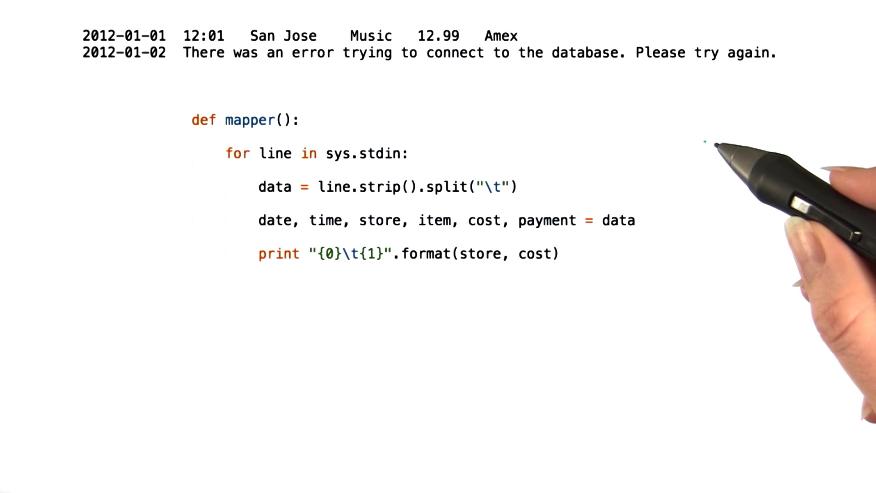